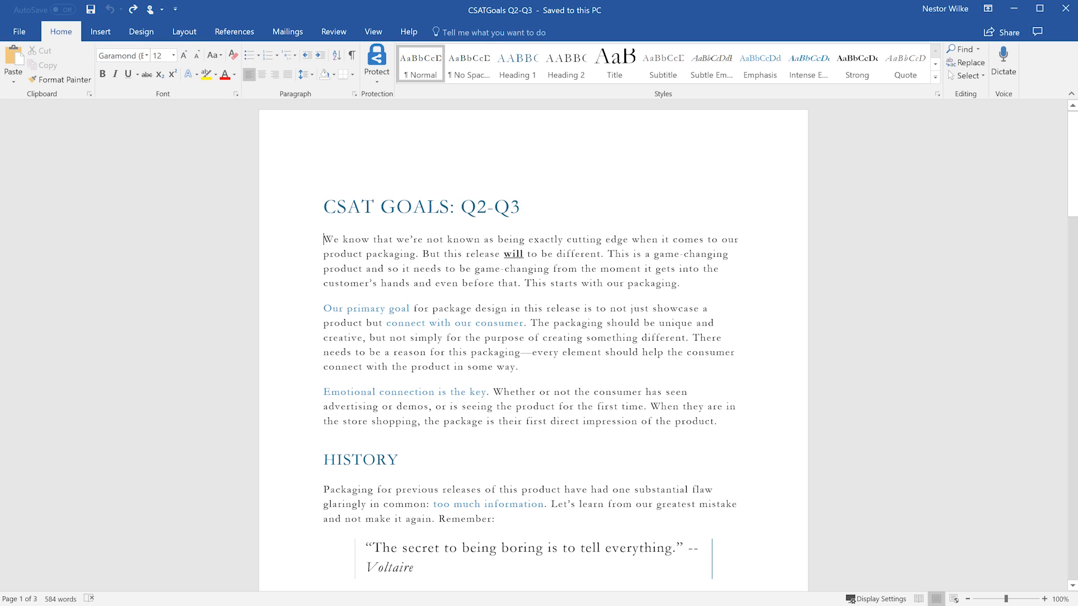
mouse_move(207, 137)
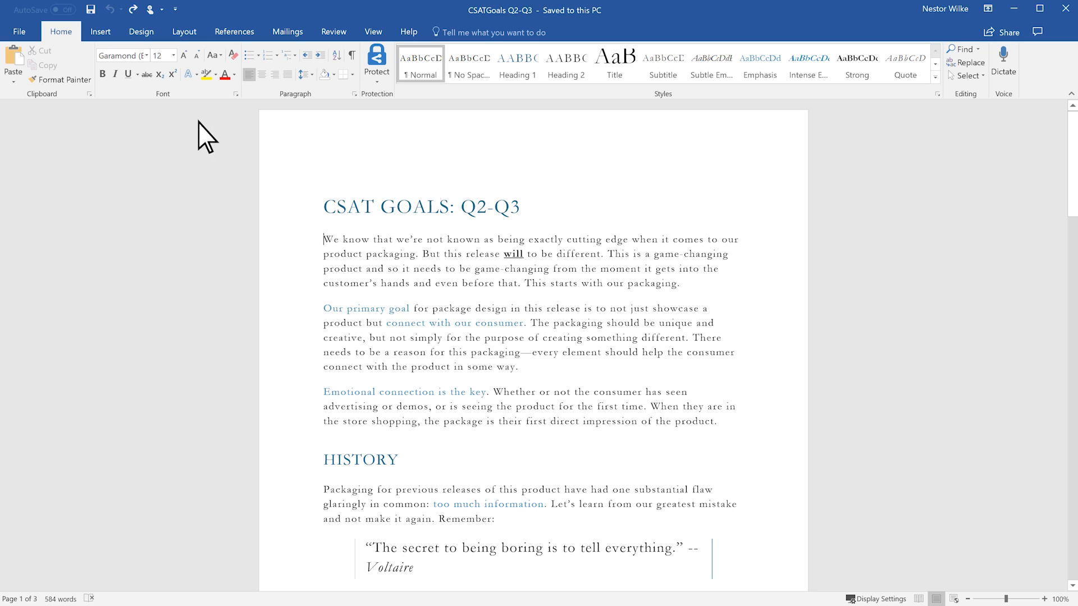
Step: Switch to the Design ribbon to show document-wide formatting options
click(141, 31)
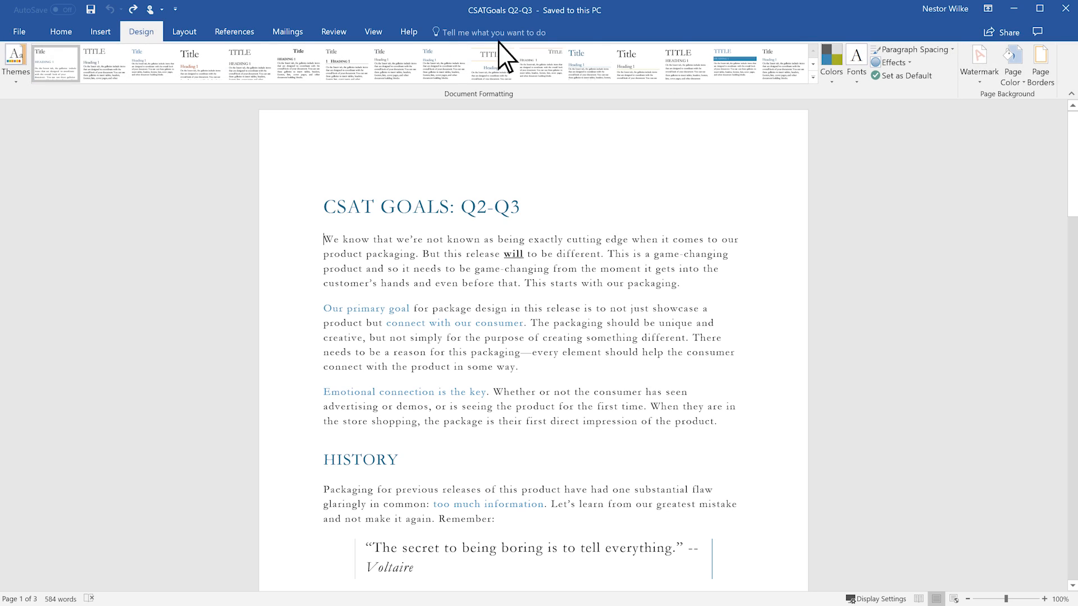
Step: Apply the Relaxed paragraph spacing preset to the whole document
click(912, 49)
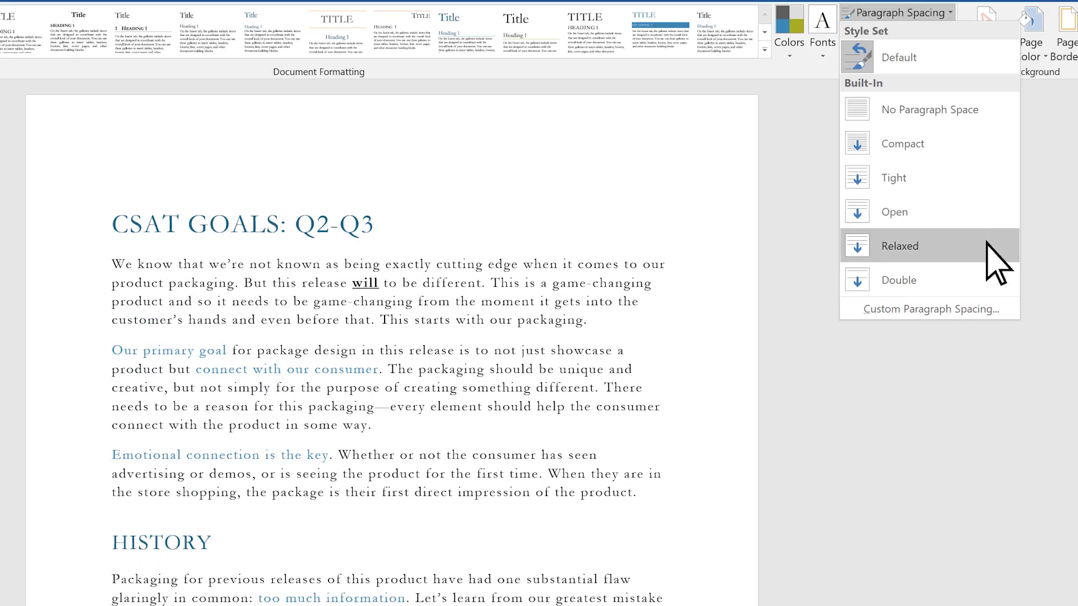
click(898, 280)
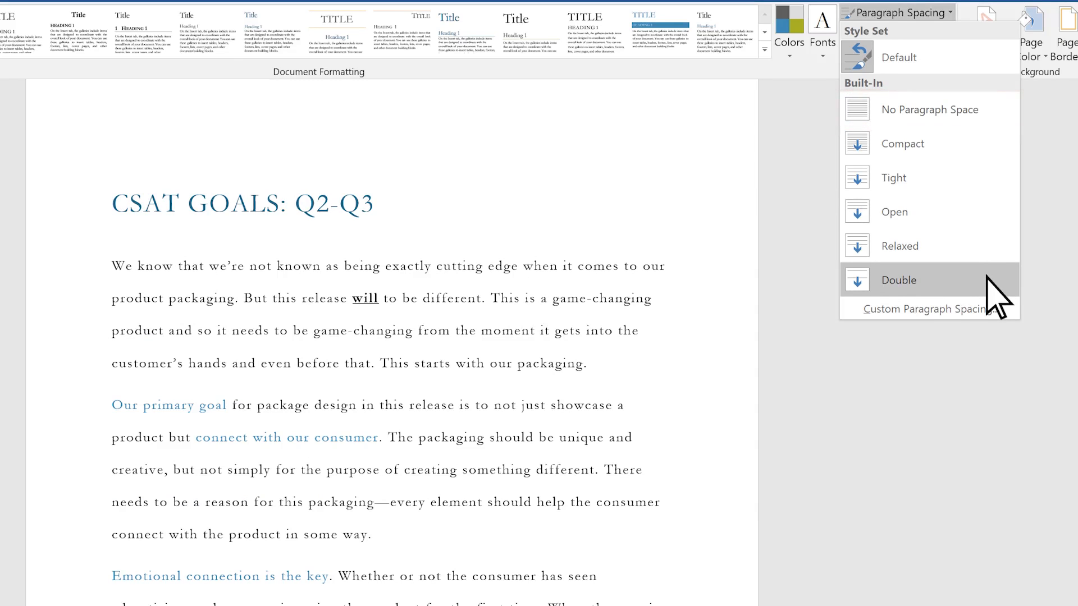
click(899, 280)
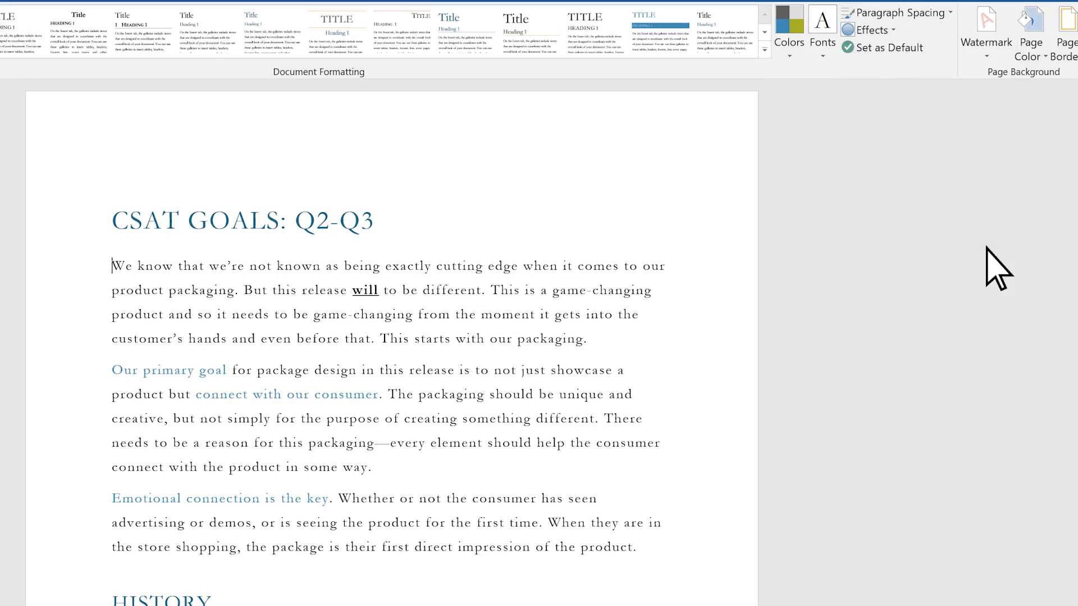
mouse_move(127, 288)
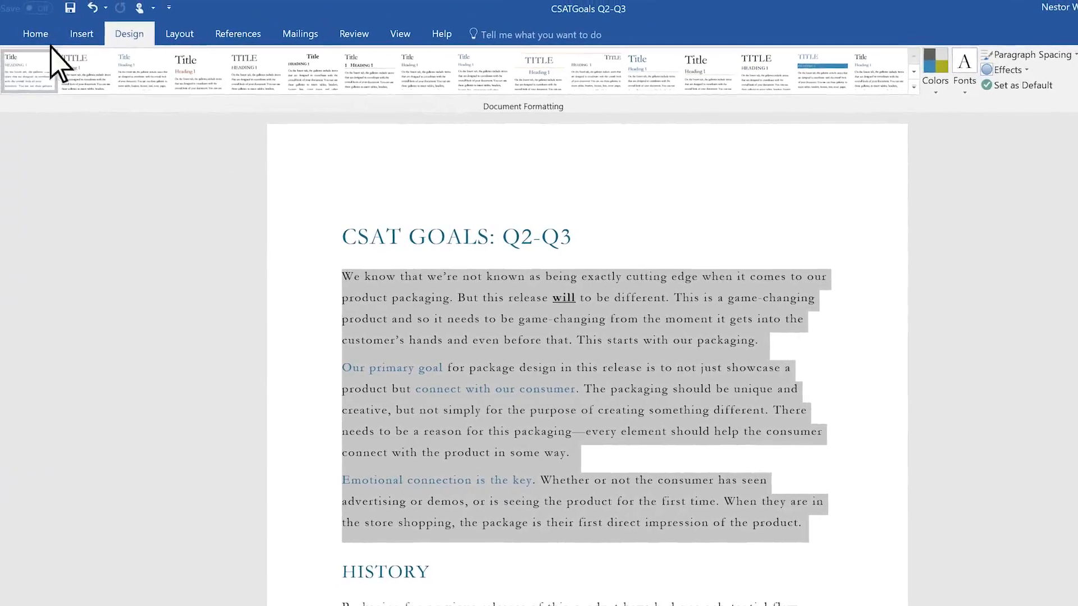
Step: Open Line Spacing Options from Home to reach the Paragraph dialog for the opening paragraphs
click(37, 34)
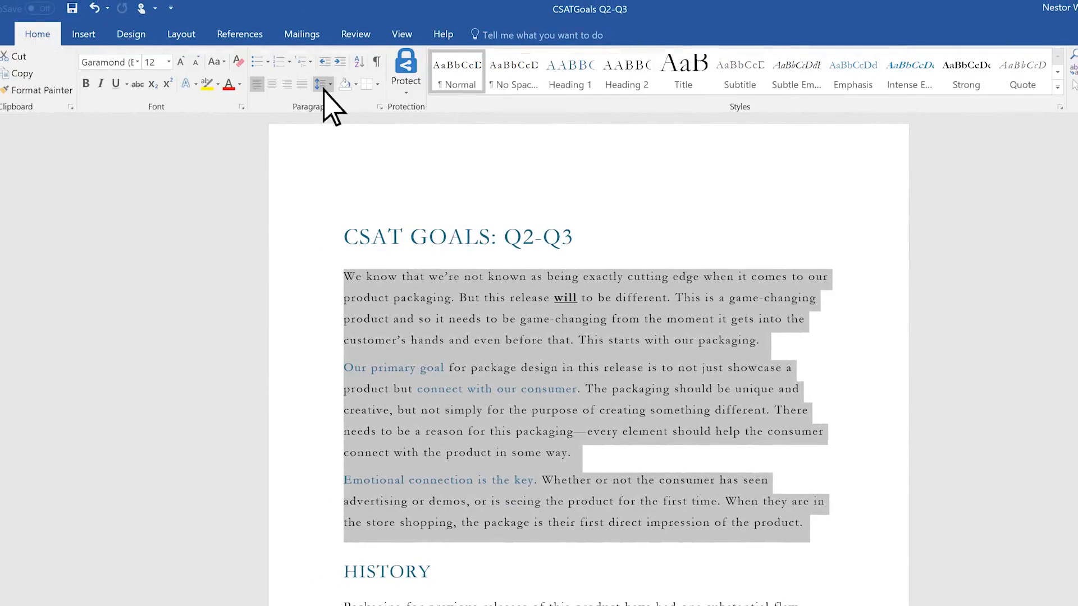
click(322, 84)
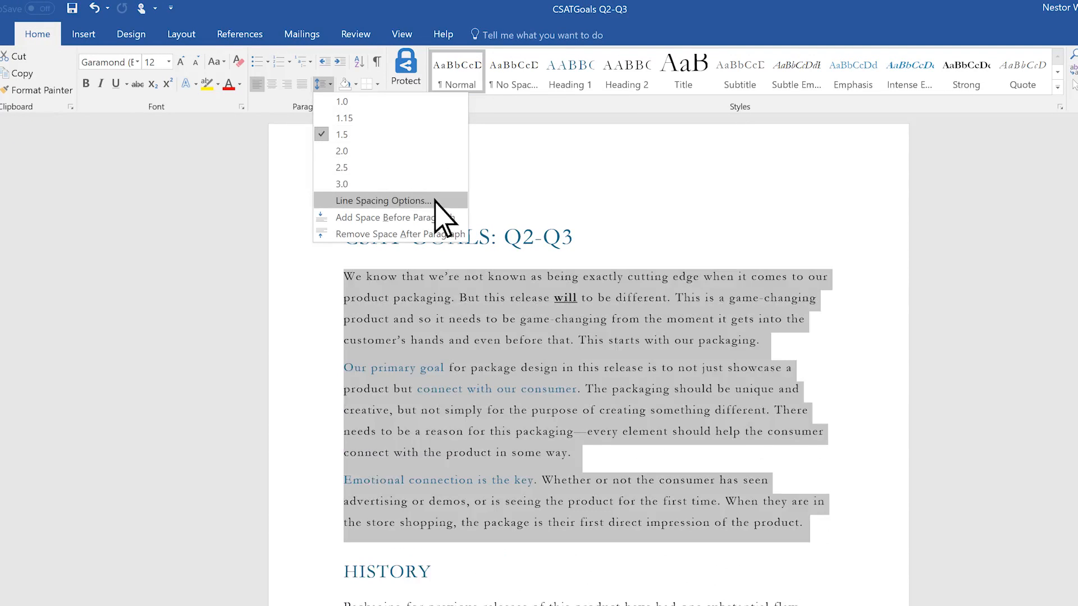
click(378, 200)
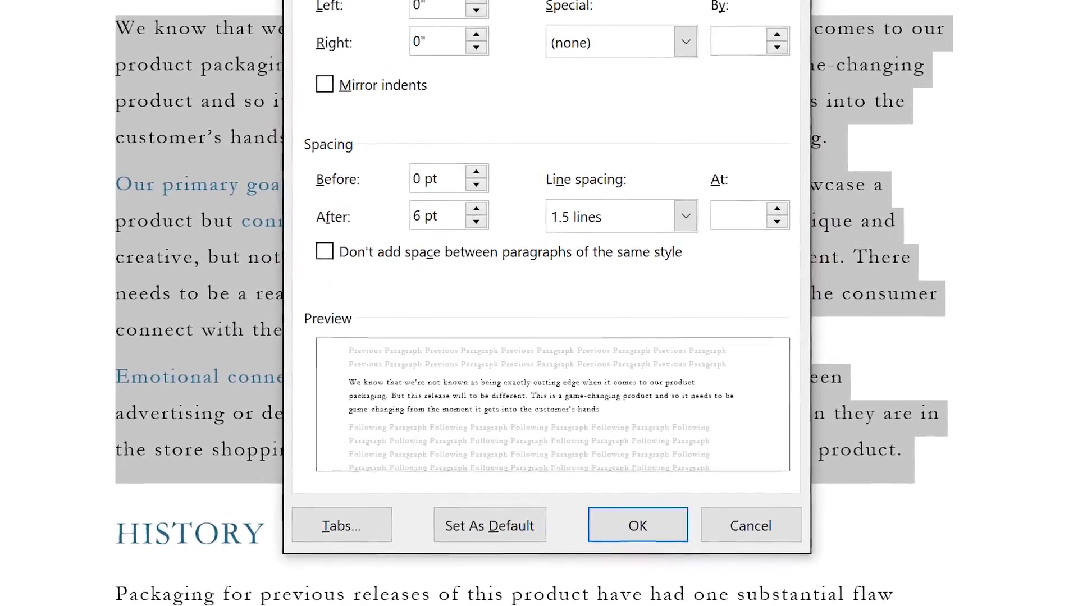
mouse_move(444, 144)
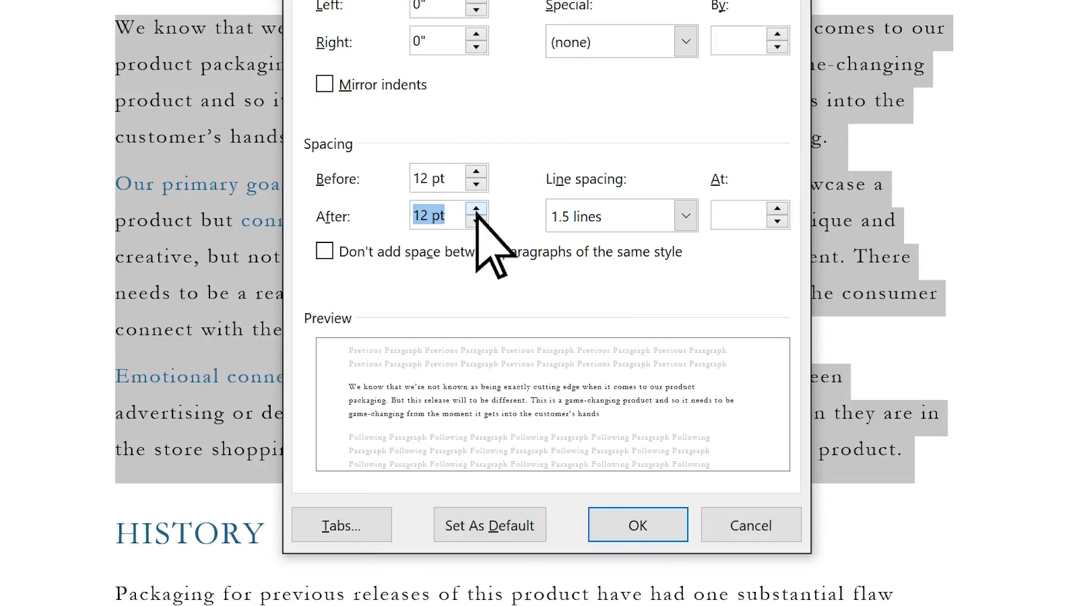
mouse_move(498, 419)
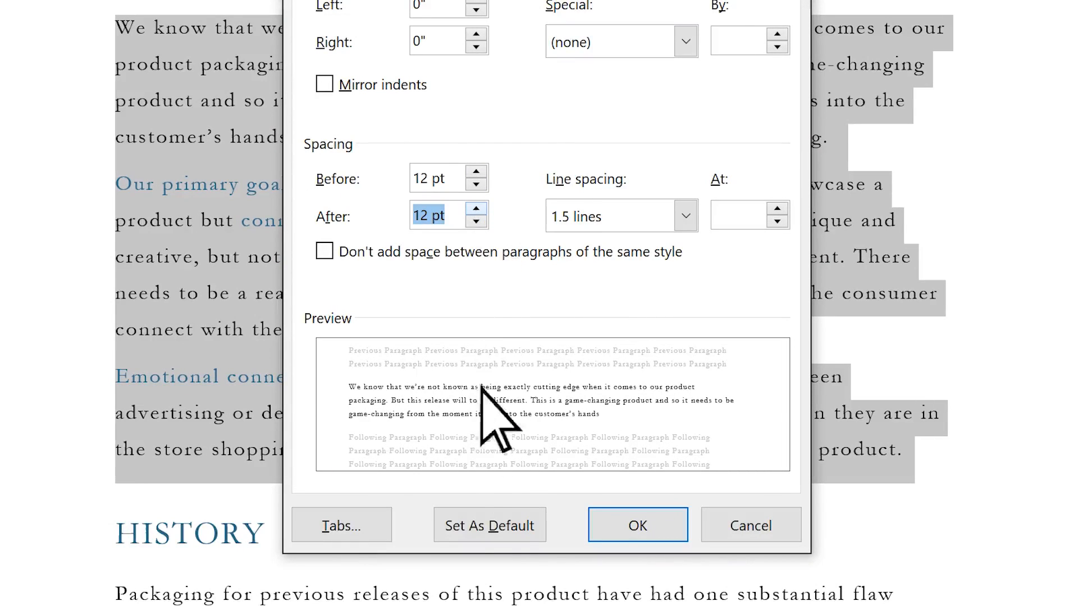
Step: Make 12 pt before/after spacing the default for all documents based on the Normal template
click(489, 525)
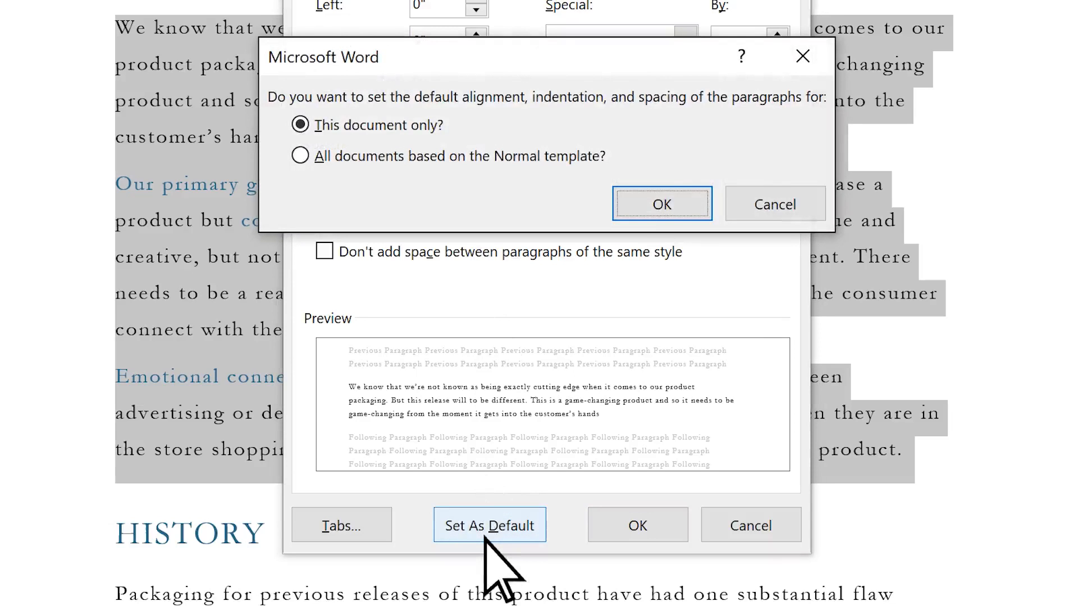
click(300, 155)
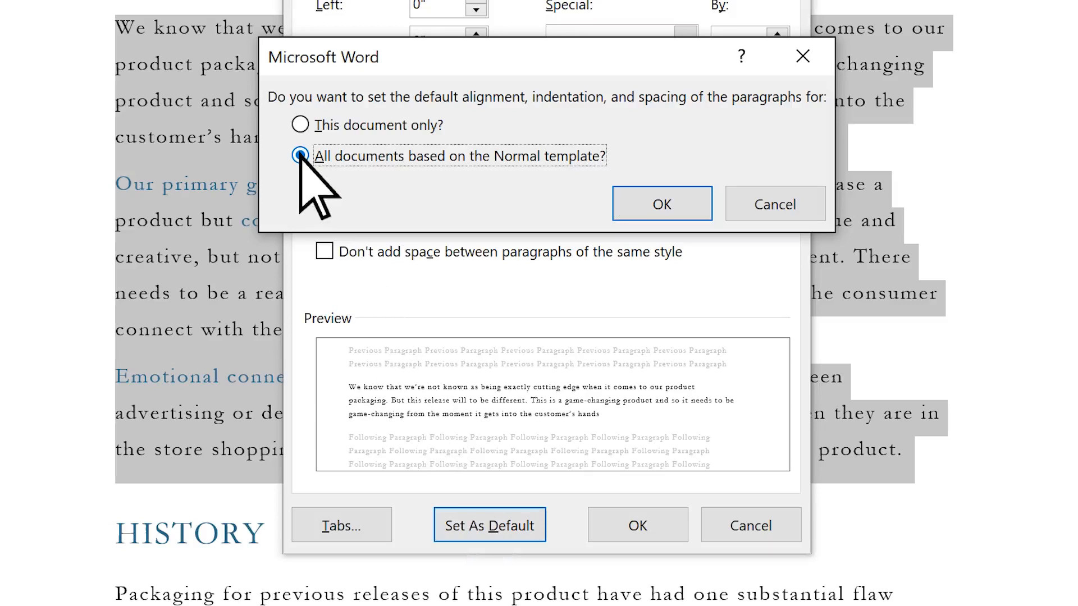